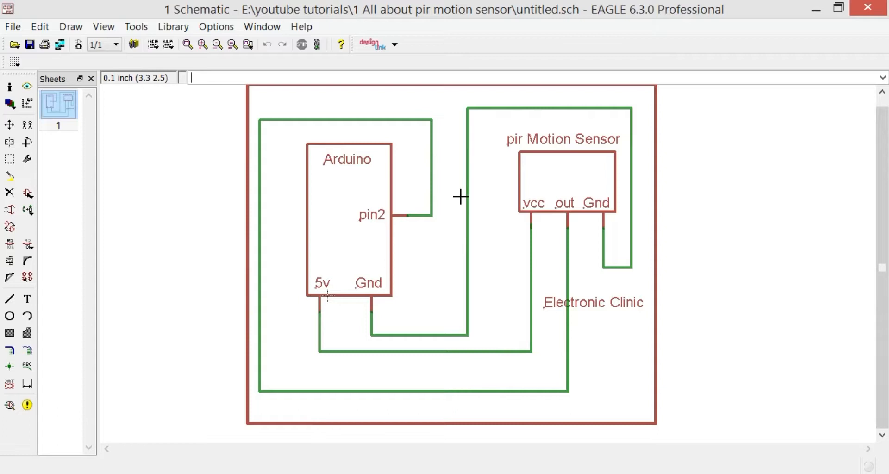
mouse_move(428, 213)
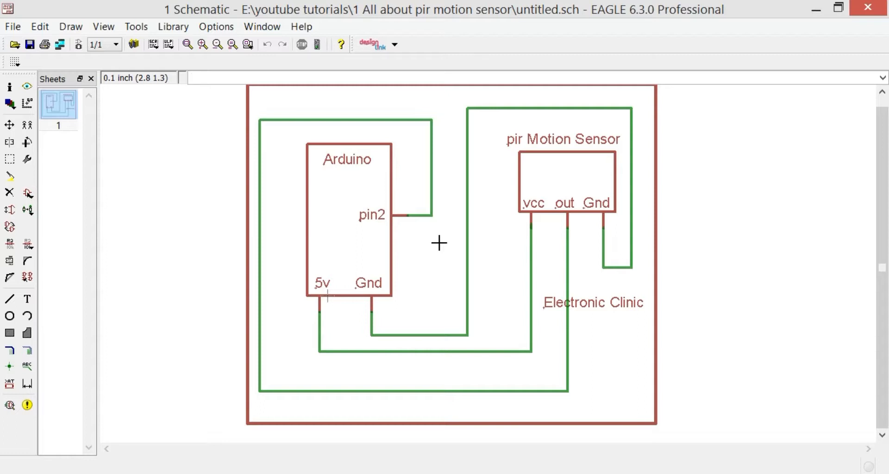
mouse_move(604, 219)
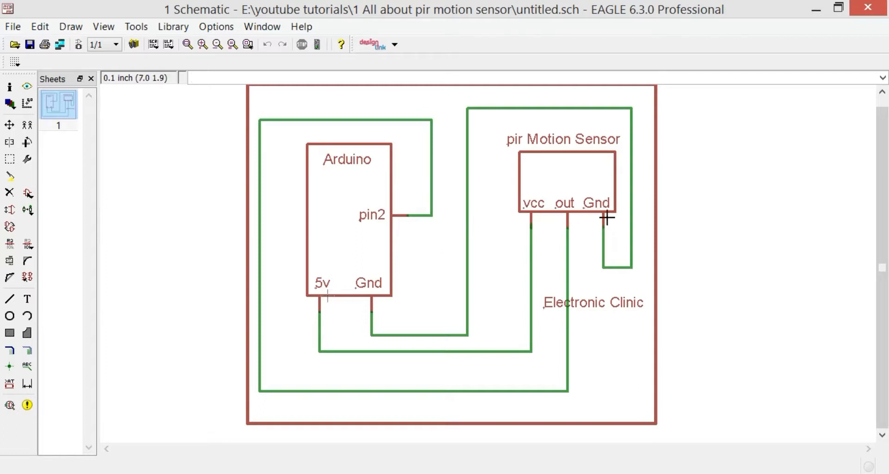
mouse_move(468, 165)
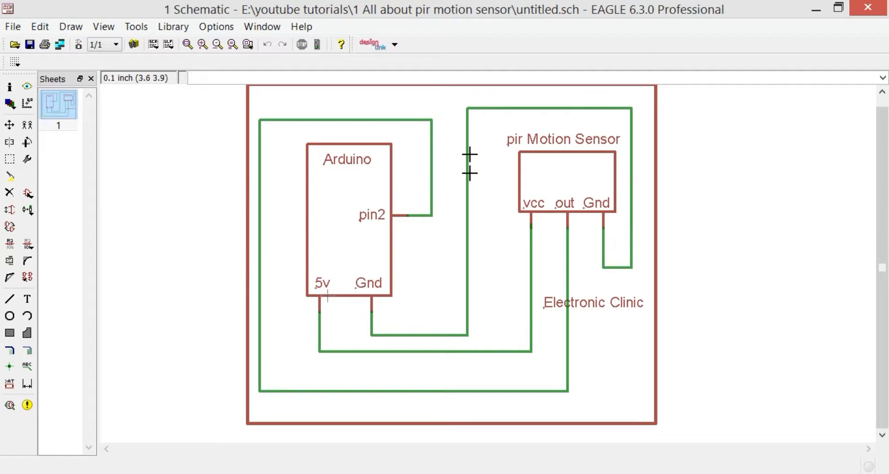
mouse_move(368, 288)
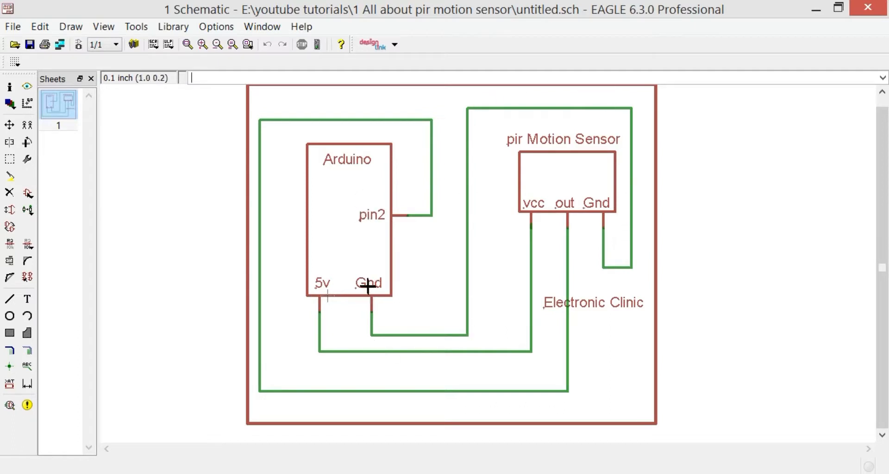
mouse_move(553, 148)
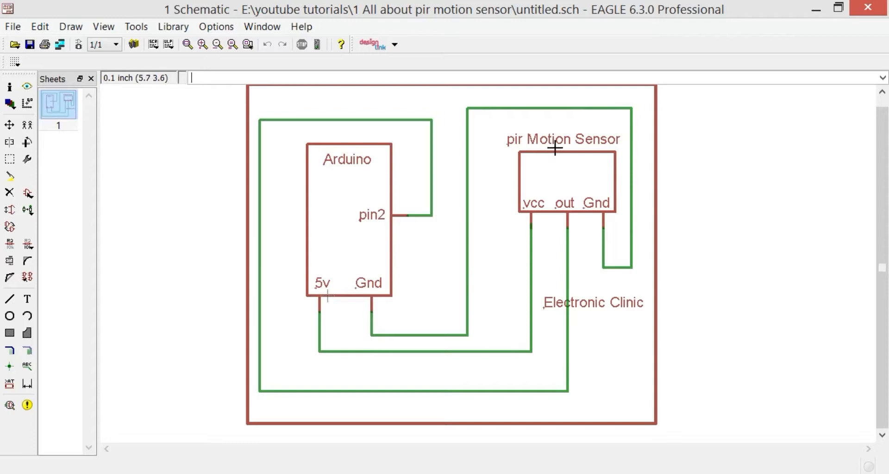
mouse_move(314, 284)
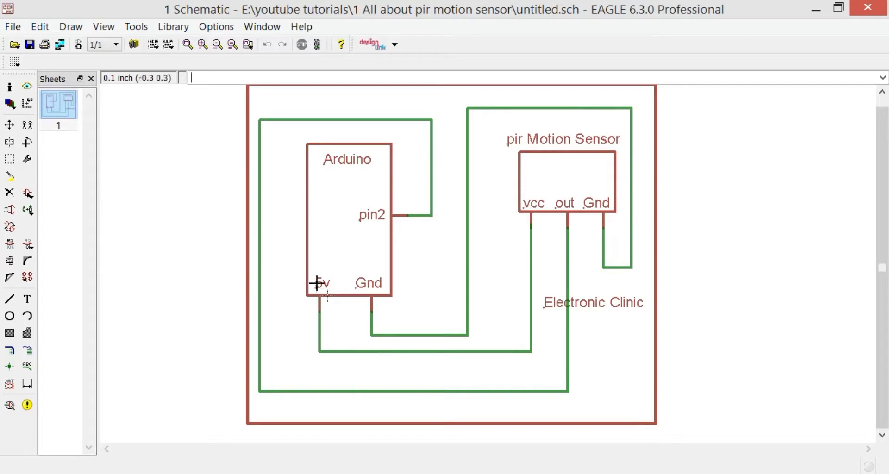
mouse_move(332, 252)
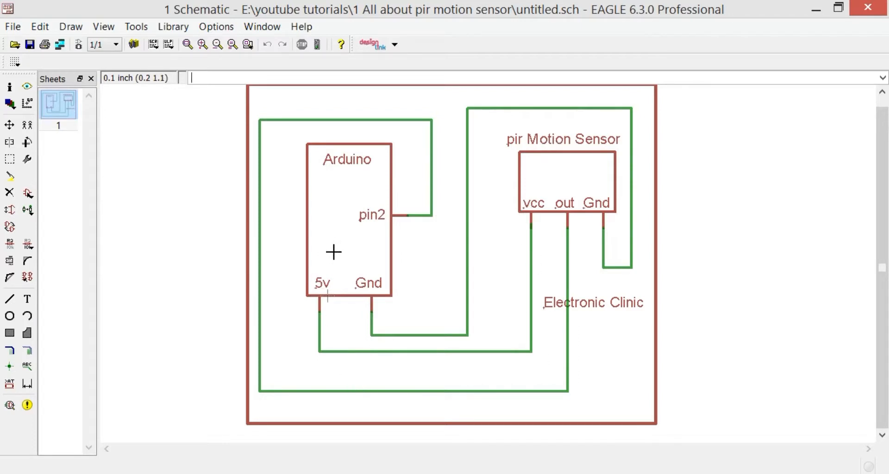
mouse_move(581, 193)
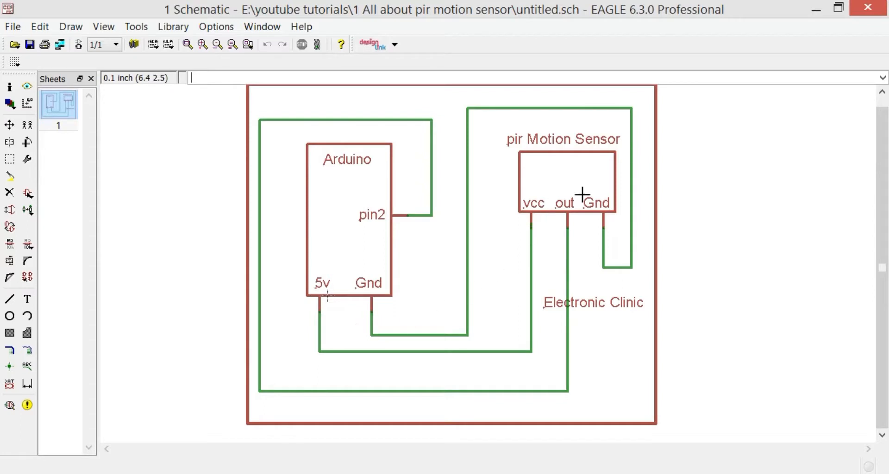
mouse_move(561, 227)
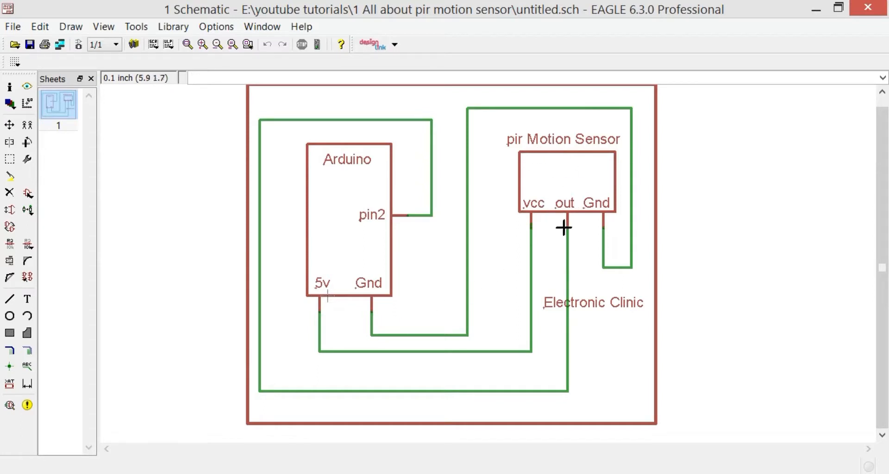
mouse_move(380, 215)
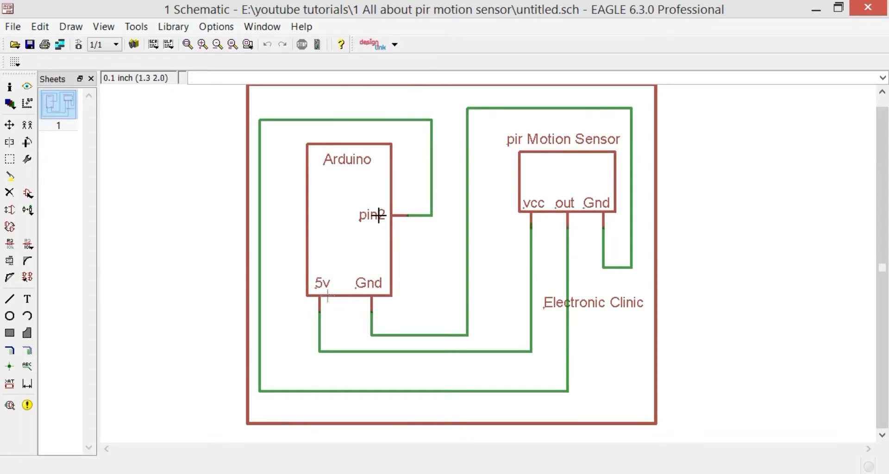
mouse_move(414, 135)
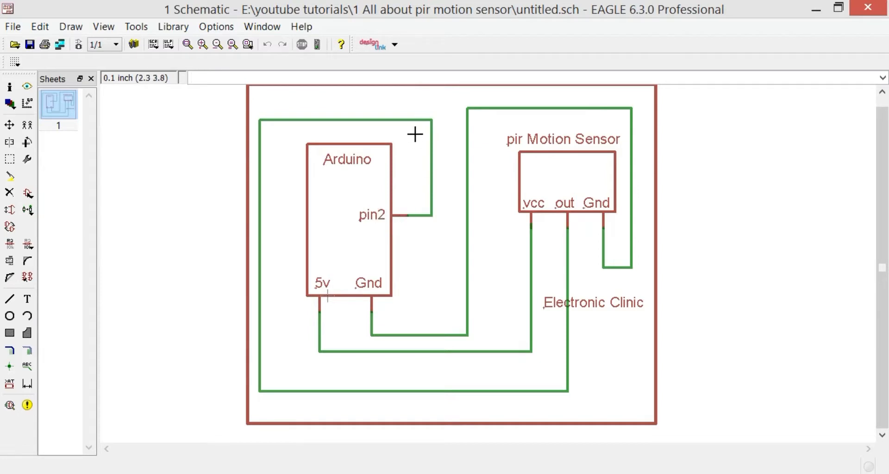
mouse_move(302, 138)
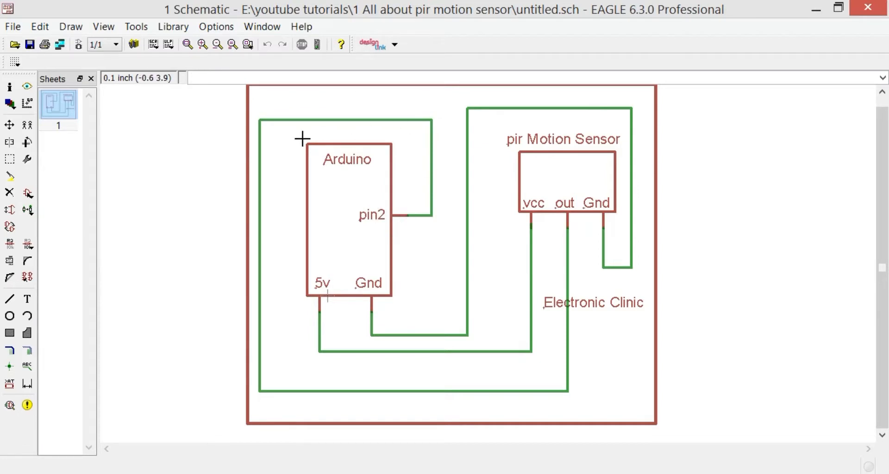
mouse_move(518, 226)
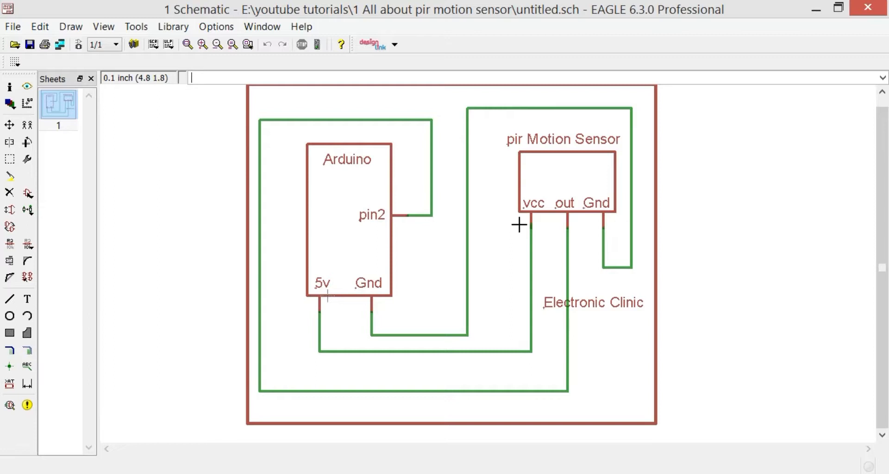
mouse_move(533, 219)
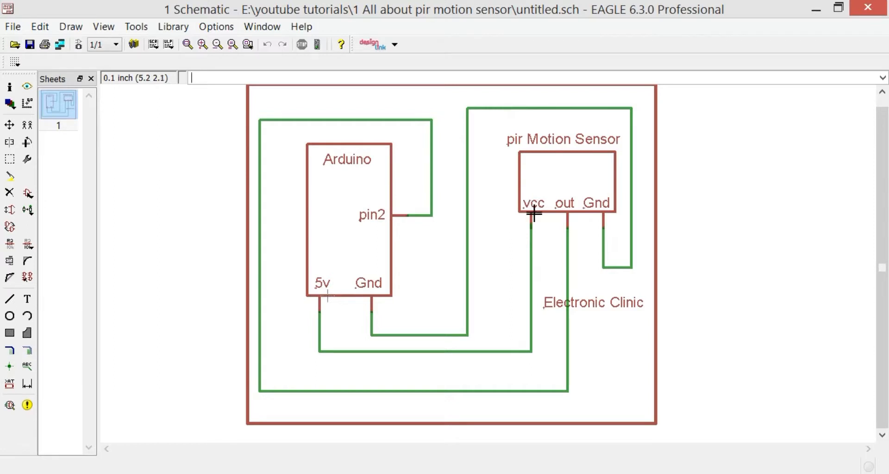
mouse_move(527, 218)
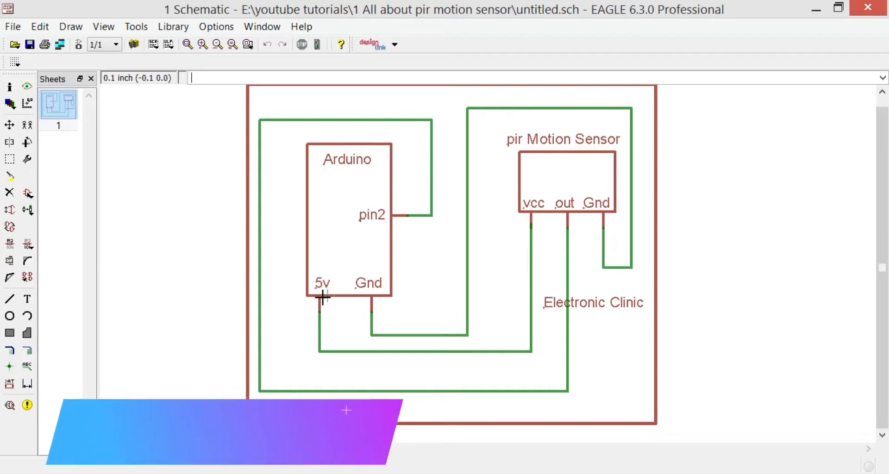
mouse_move(531, 228)
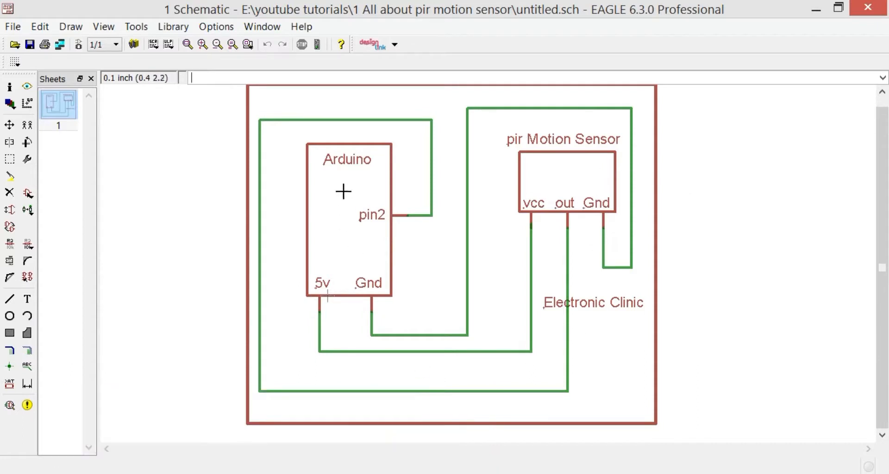
mouse_move(343, 217)
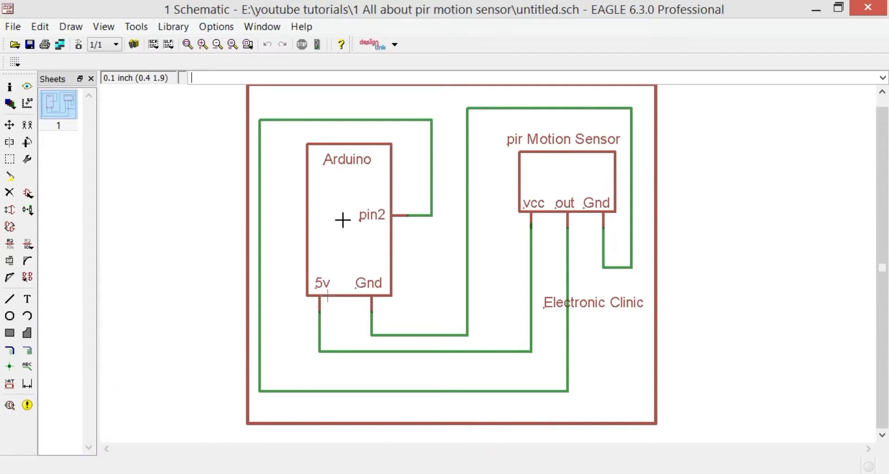
mouse_move(364, 302)
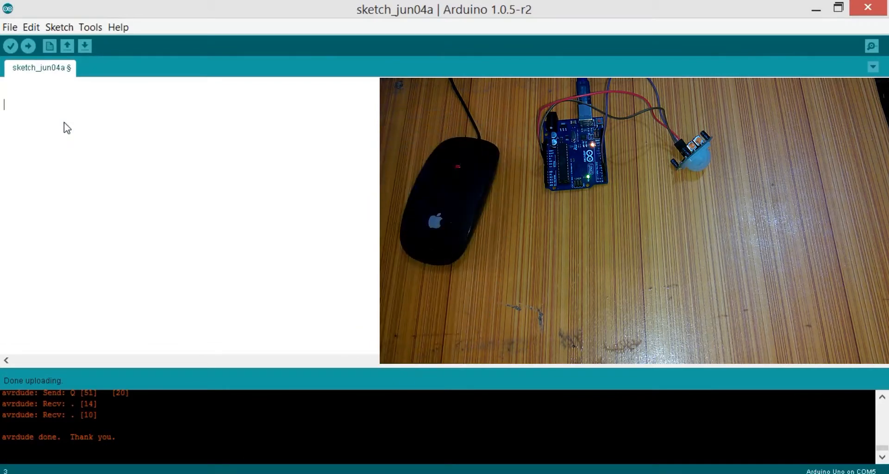
Declare 'int pirsensor = 2;' with a '// pir sensor' comment at the top of the sketch
type("int pir")
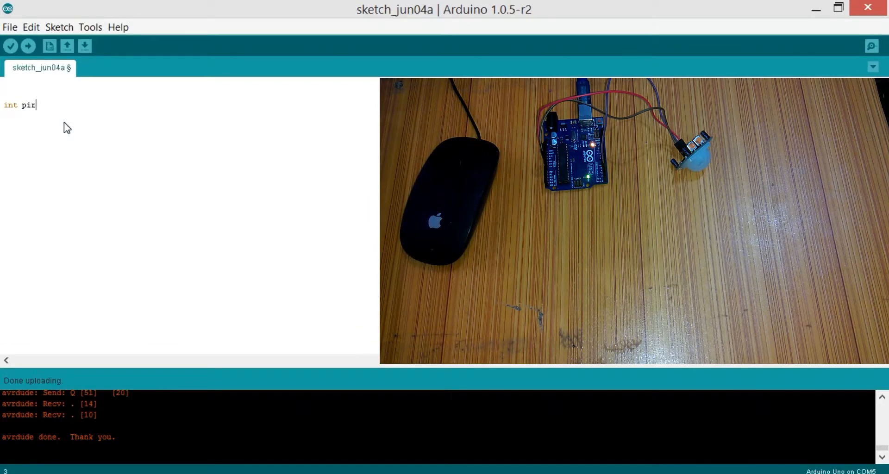
type("sensor")
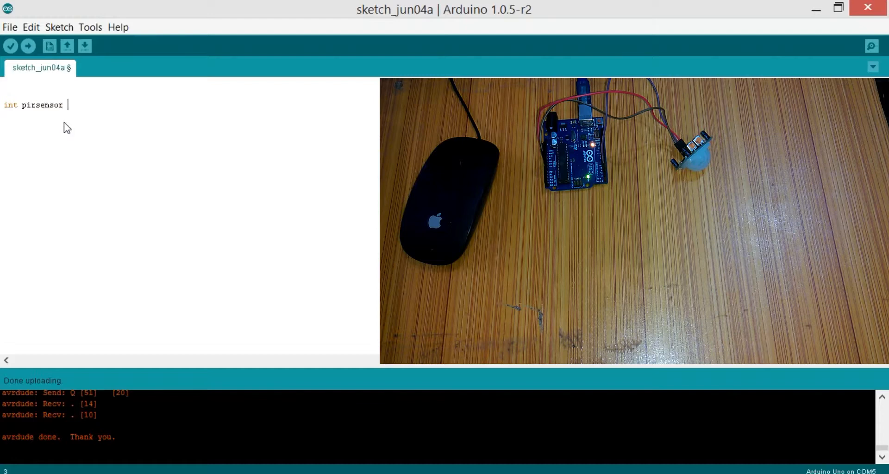
type("= 2;")
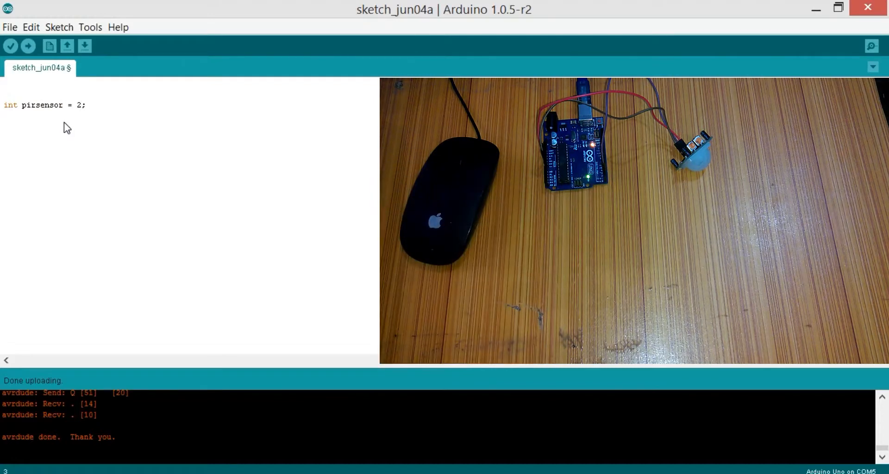
type("//")
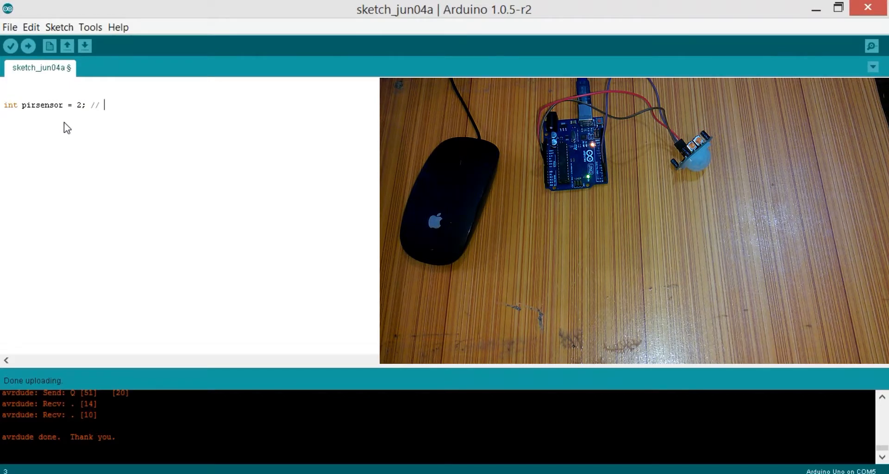
type("pir sensor is connected with pin2 of the arduino")
type("int")
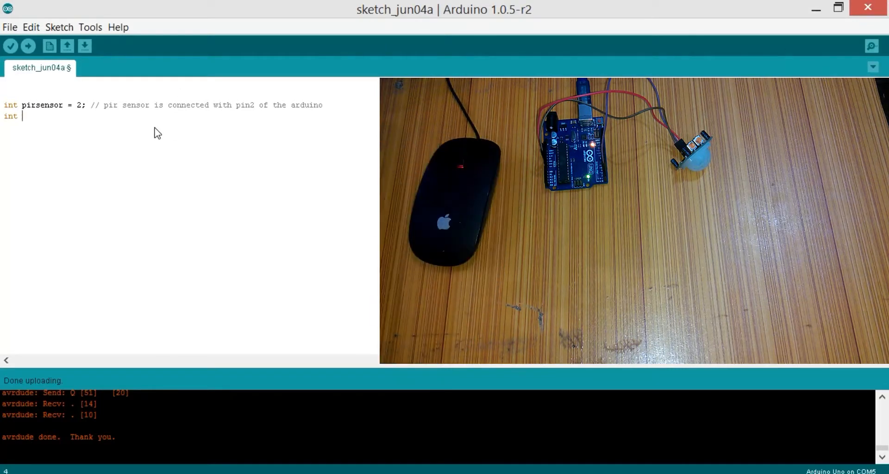
Declare 'int led = 13;' on the line below the pirsensor declaration
type("led = 1")
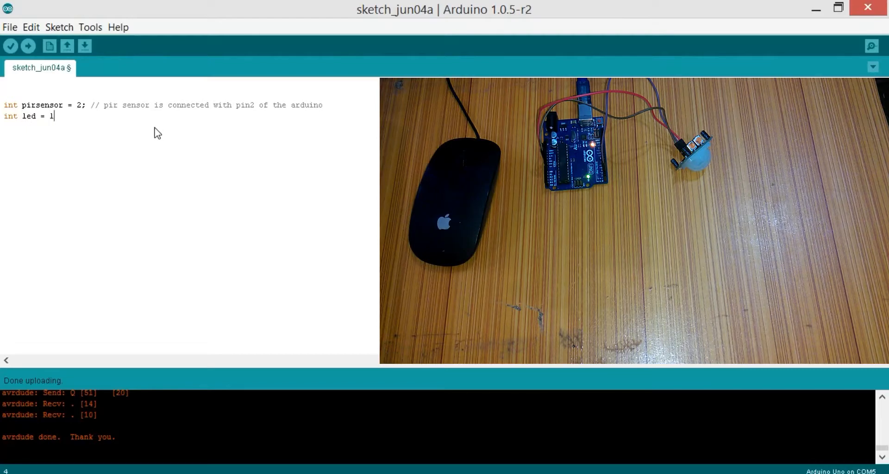
type("3;")
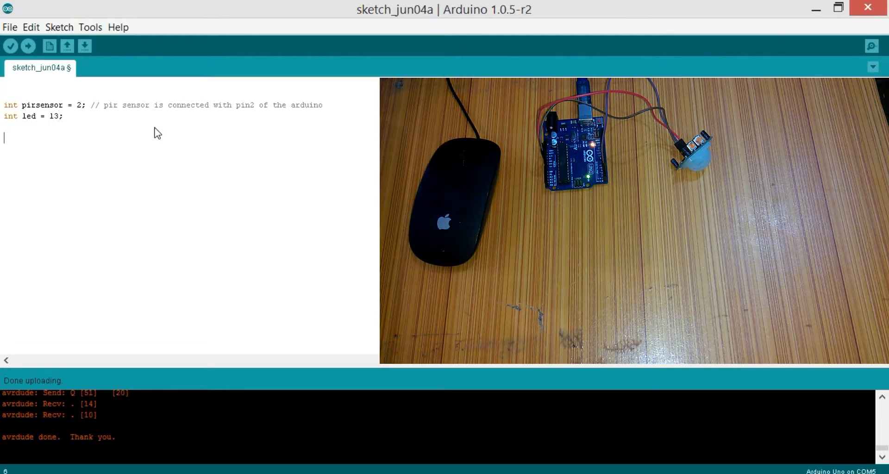
Start a void setup() block containing Serial.begin(9600);
type("void setu")
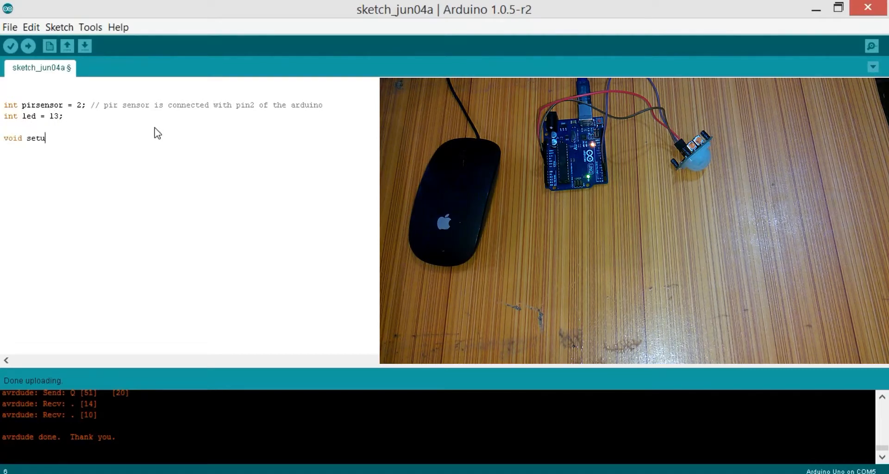
type("()")
type("{")
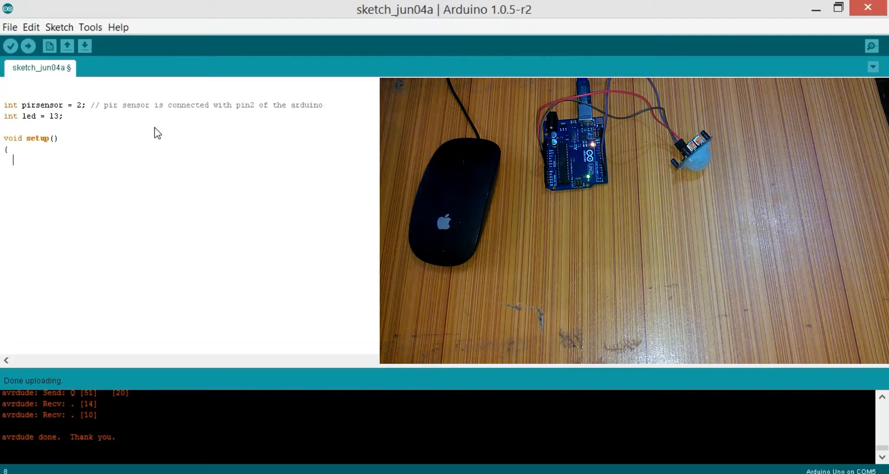
type("}")
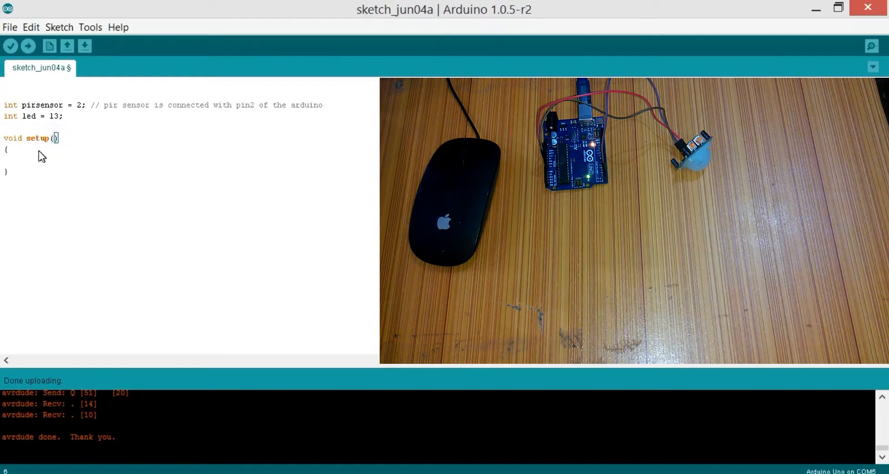
mouse_move(11, 163)
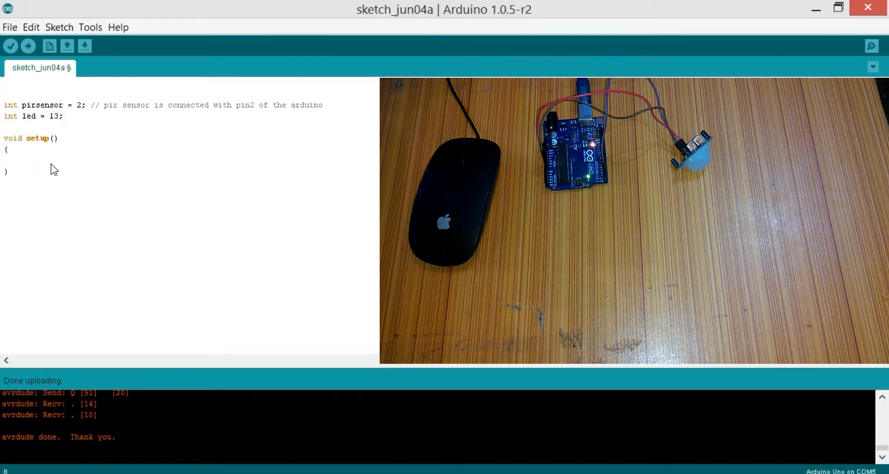
type("Serial")
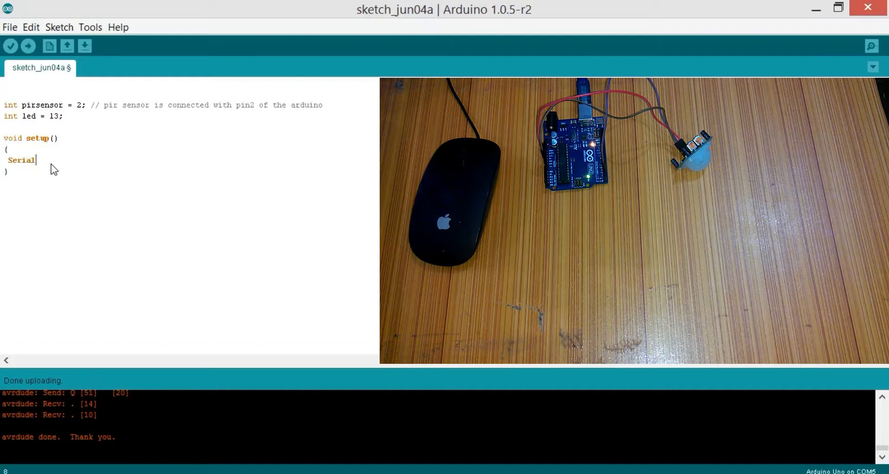
type(".")
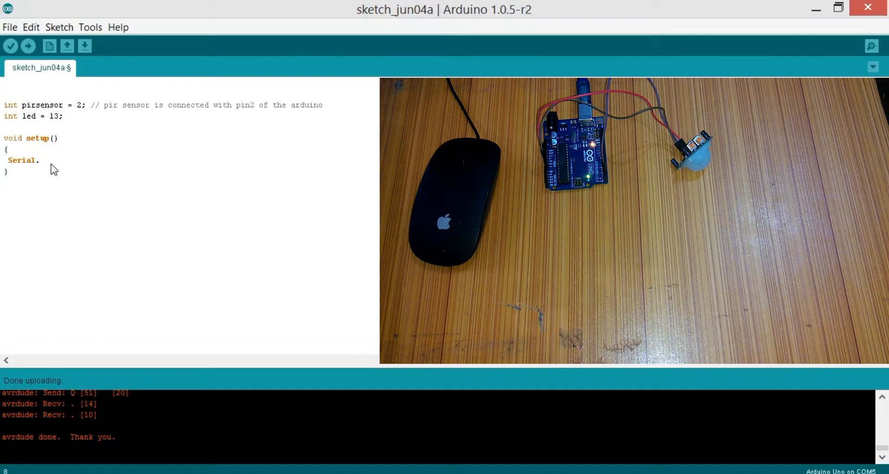
type("begin(")
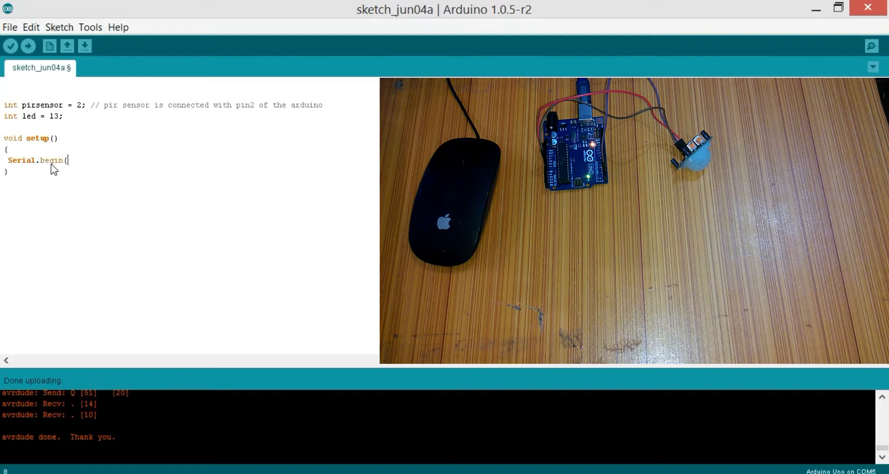
type("9600")
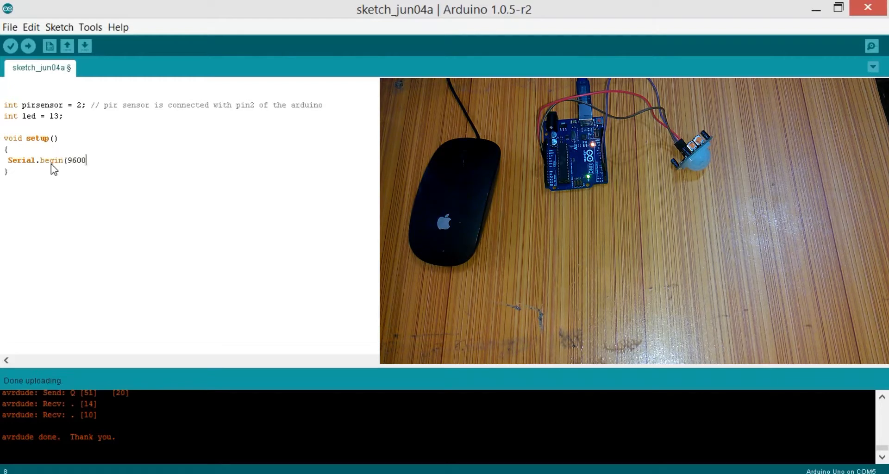
type(");")
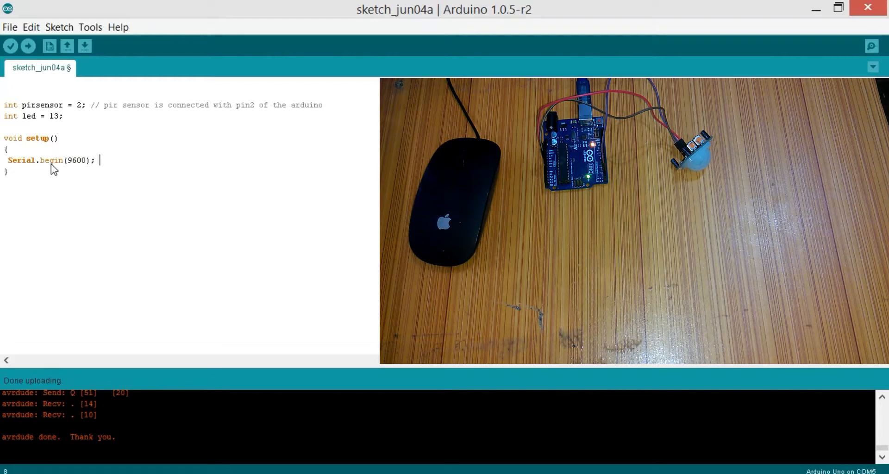
Add pinMode(pirsensor, INPUT); and pinMode(led, OUTPUT); inside setup()
type("pin")
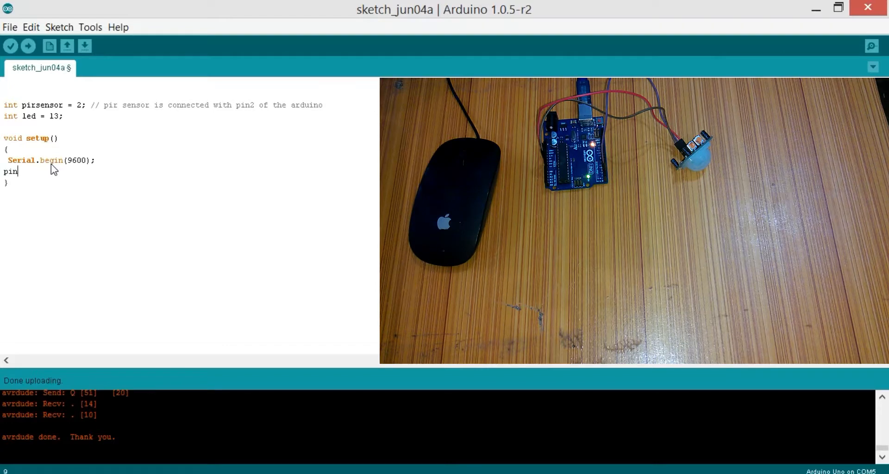
type("Mode(pirsenor")
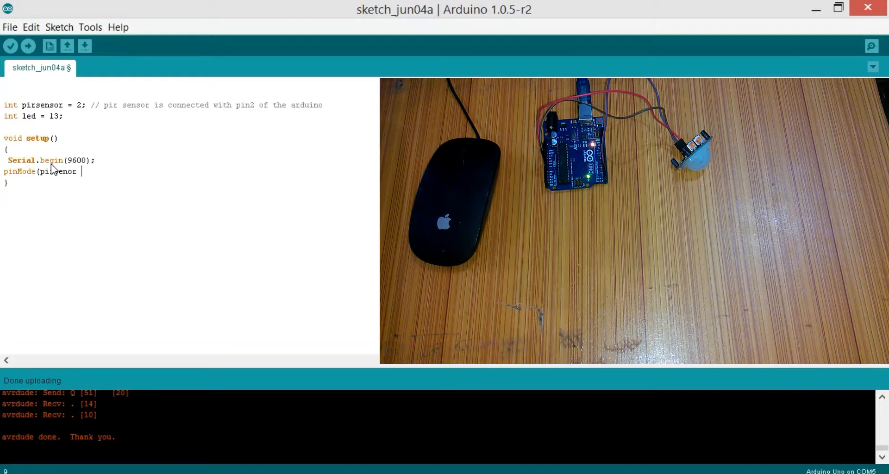
type(", INPUT")
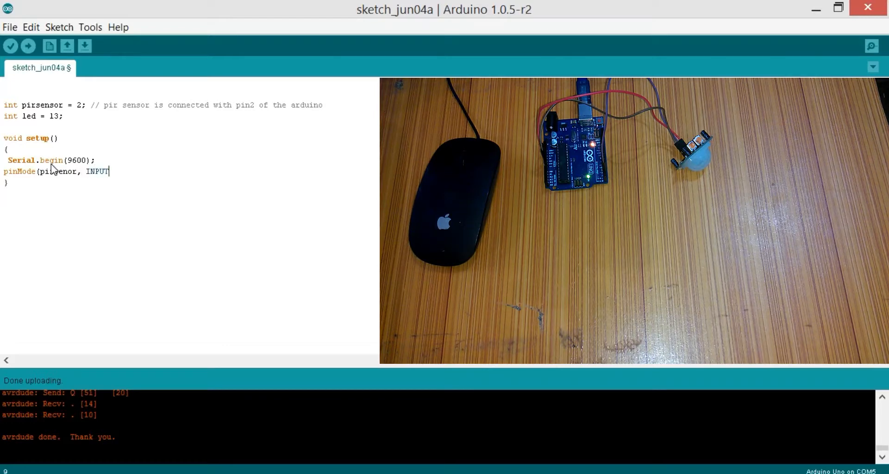
type(");")
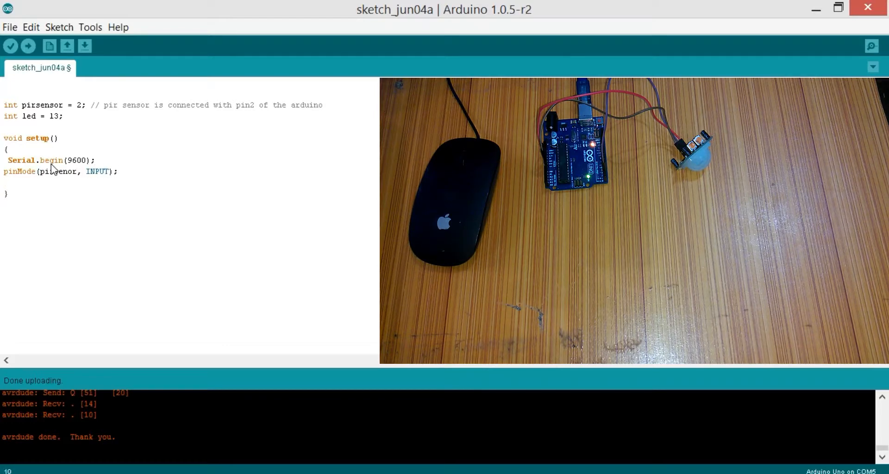
type("pinMode(")
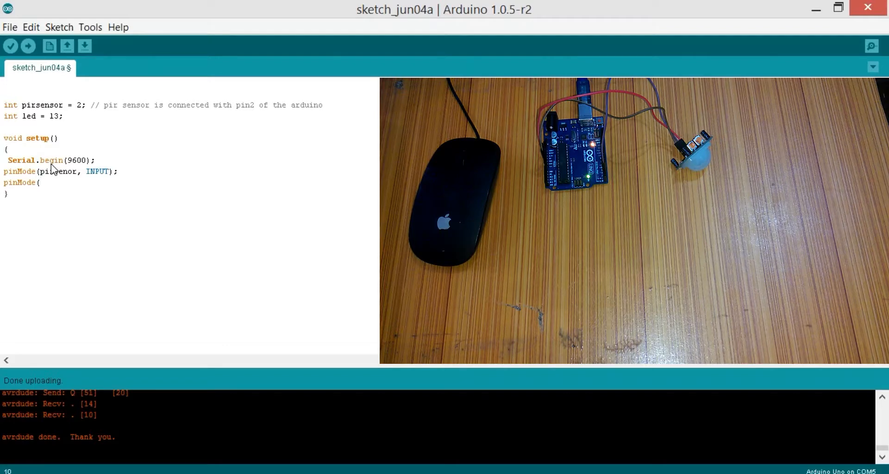
type("led,")
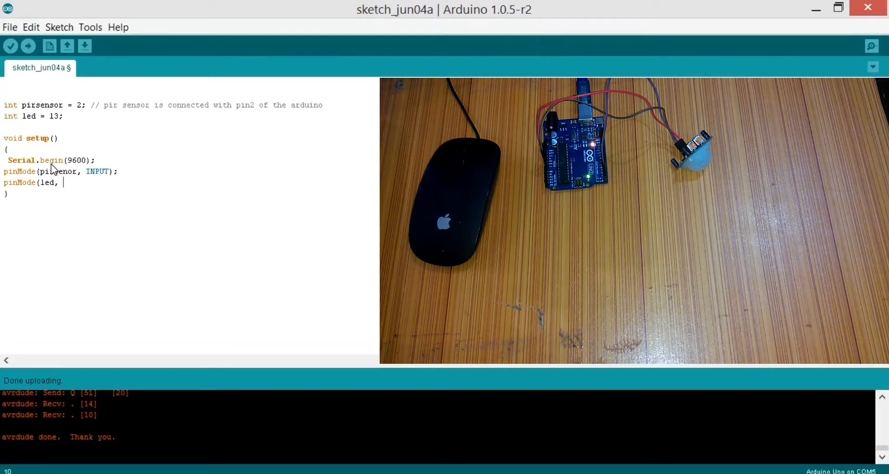
type("OUTPUT)")
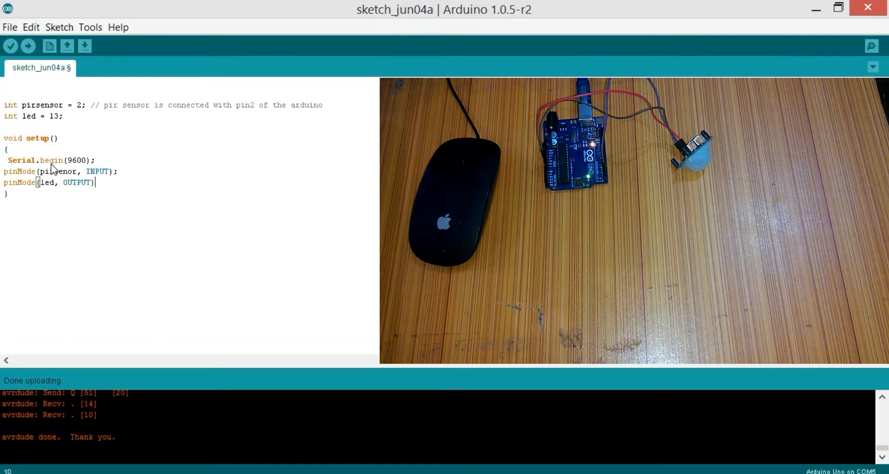
Add digitalWrite(led, LOW); so the LED starts off
key("Enter")
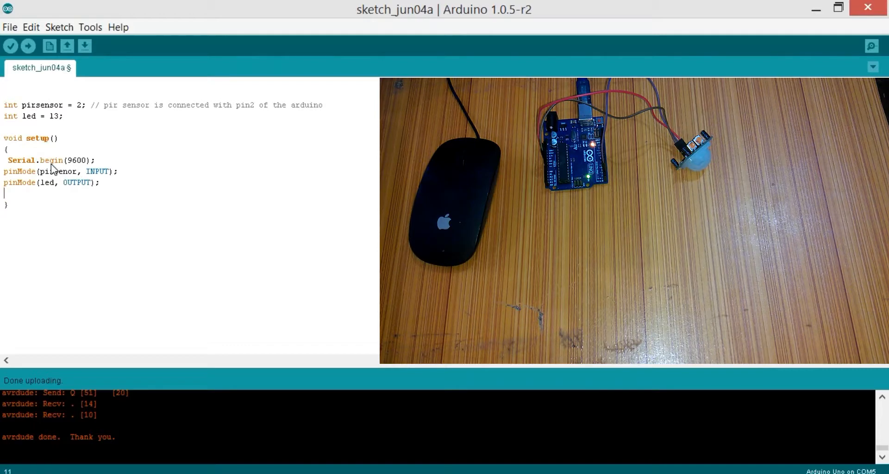
type("digita")
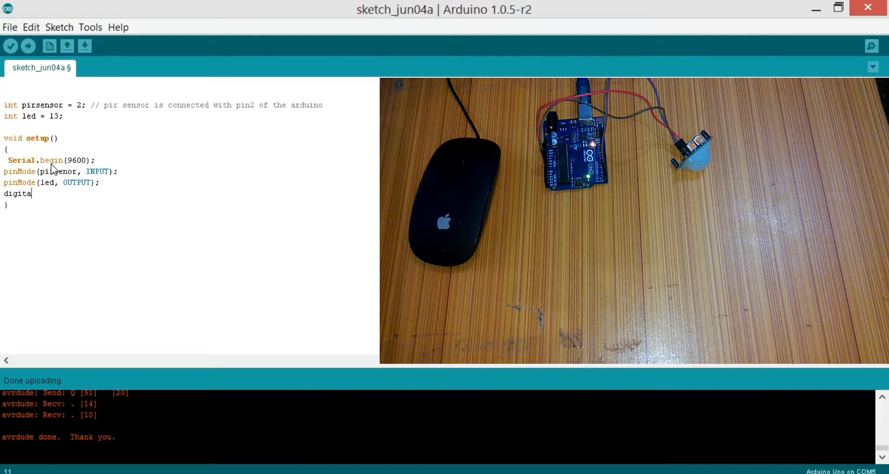
type("lWrite(le")
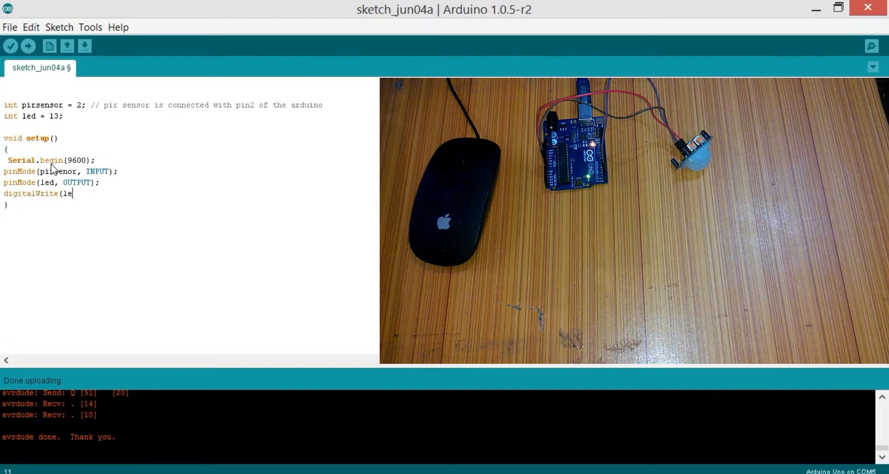
type("d, LOW);")
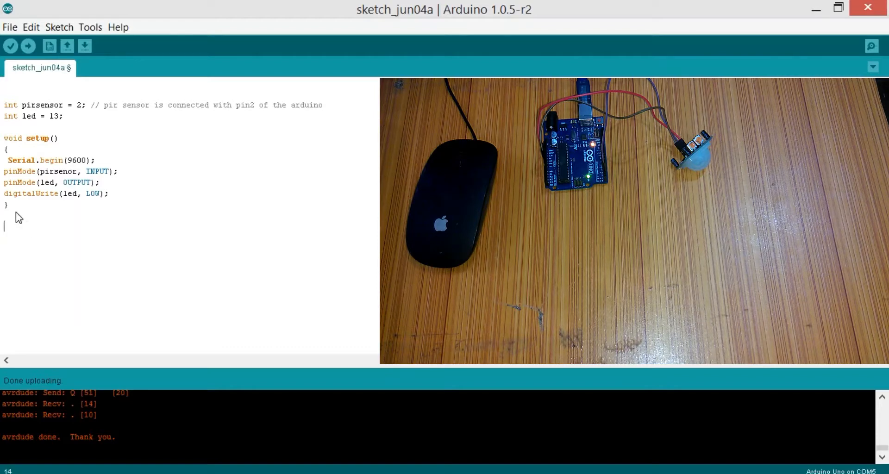
Start void loop() with an if (digitalRead(pirsensor) == HIGH) { block
type("void loop")
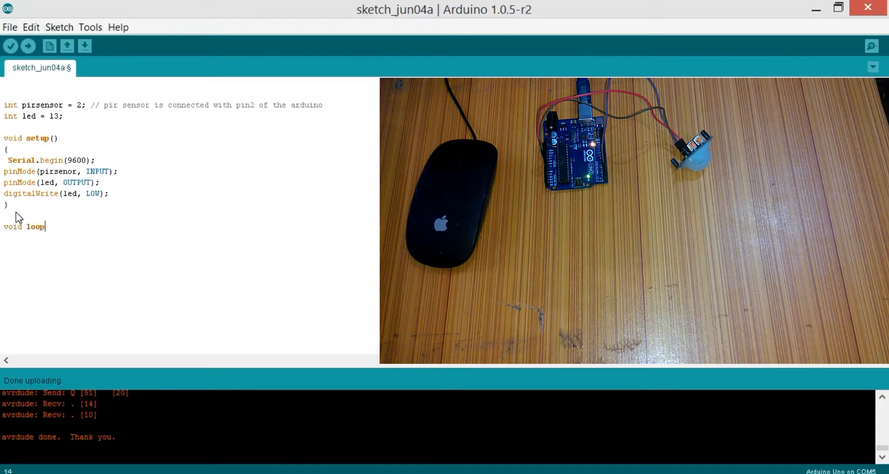
type("()")
type("{")
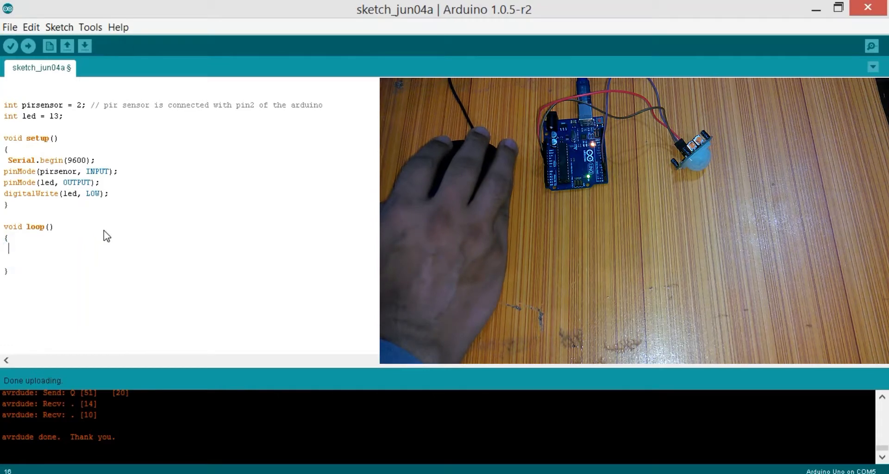
type("if")
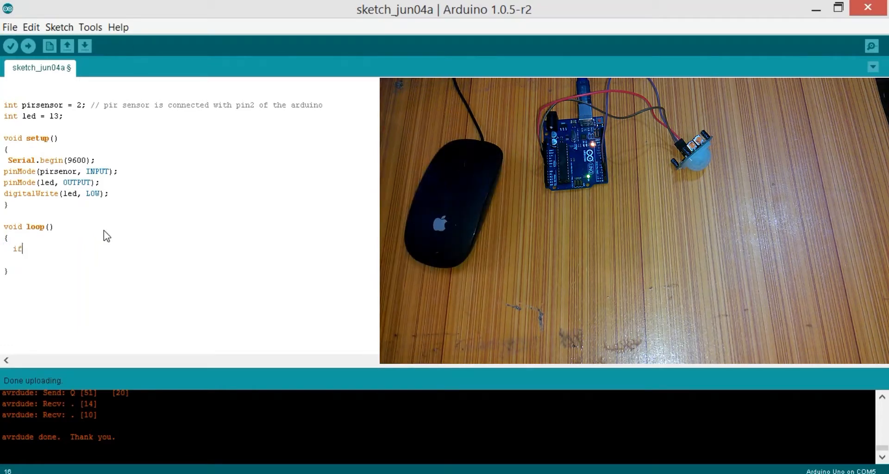
type("( digital")
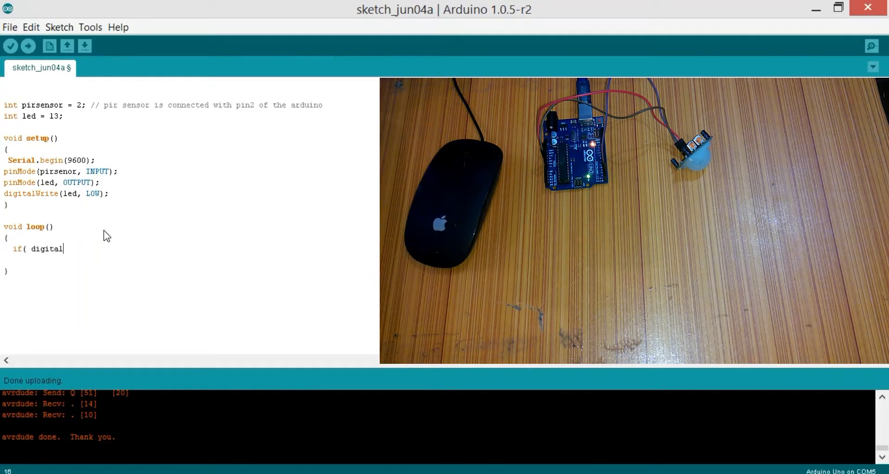
type("Read")
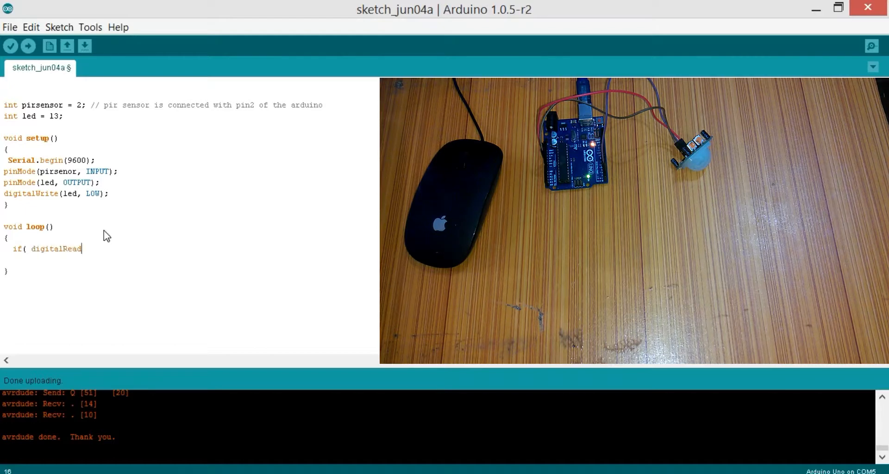
type("(pirsensor")
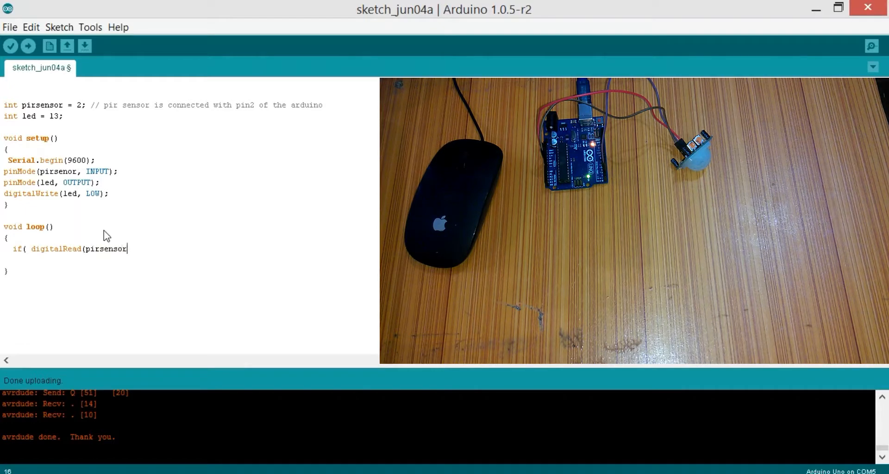
type(")")
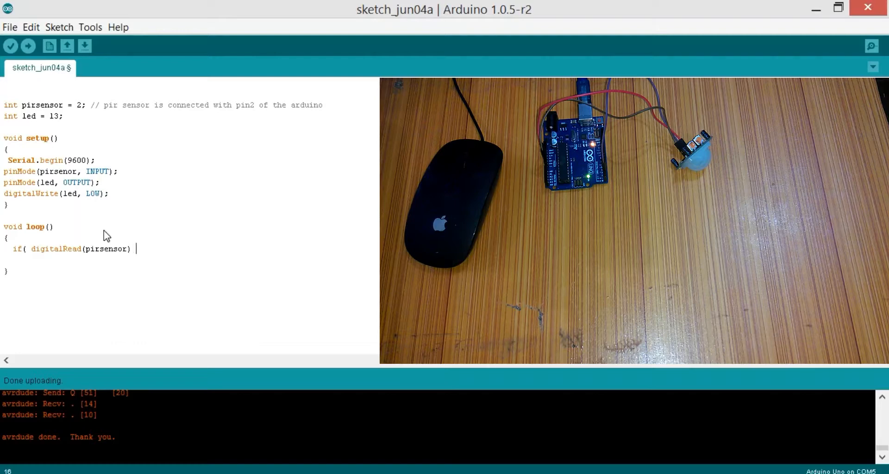
type("== HIGH")
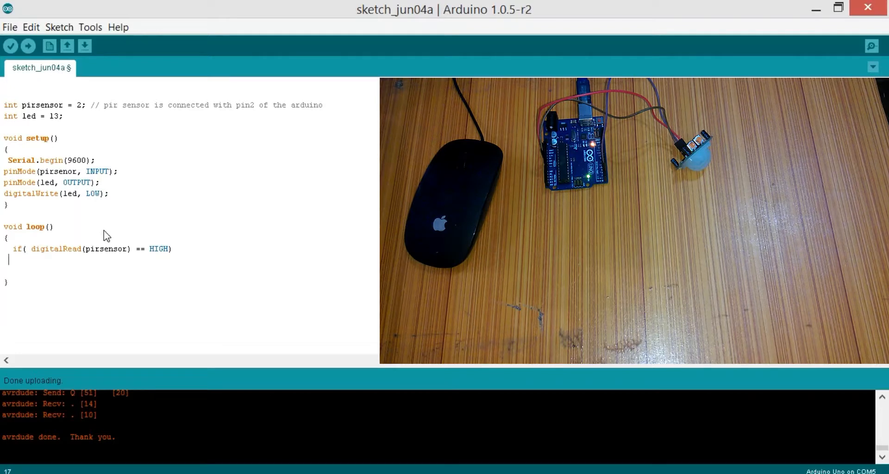
type("{")
type("}")
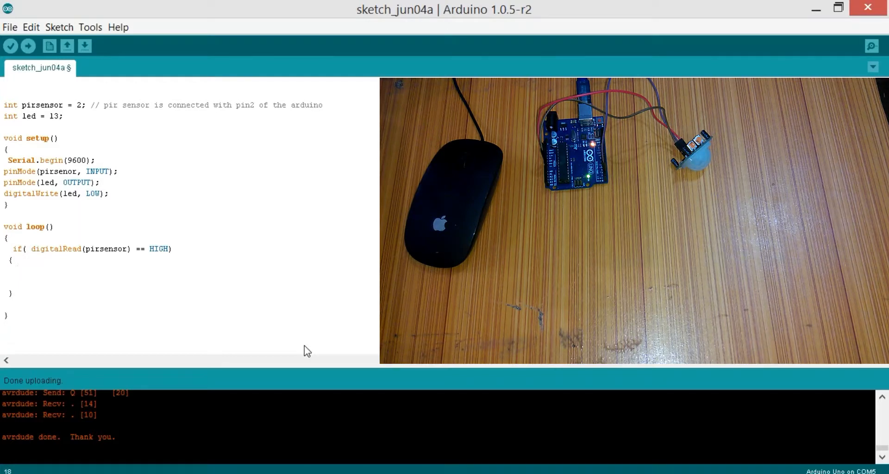
Add Serial.println("Human detected"); inside the if block
type("Se")
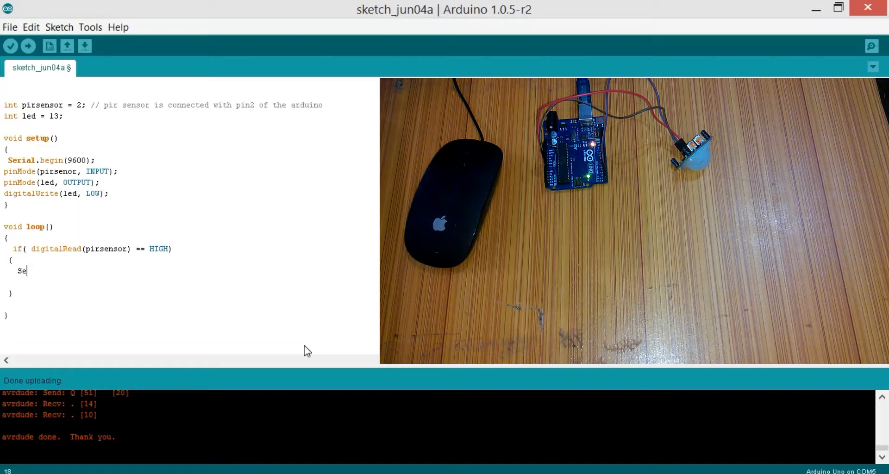
type("rial.printl")
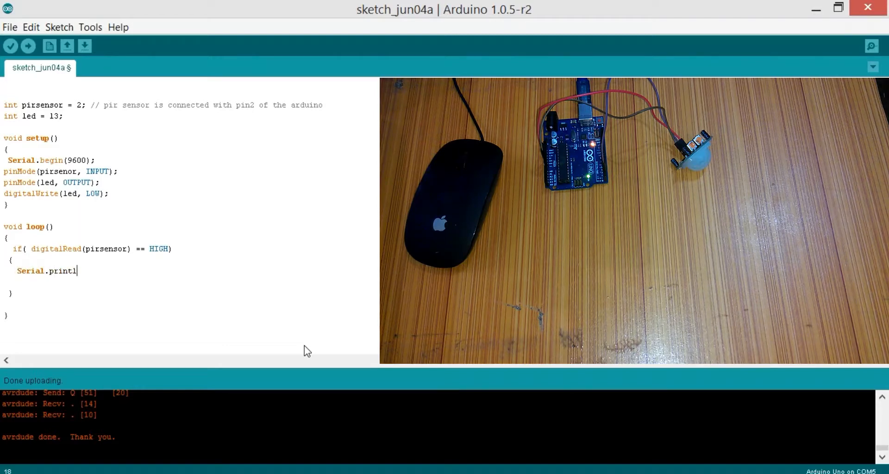
type("n(\"")
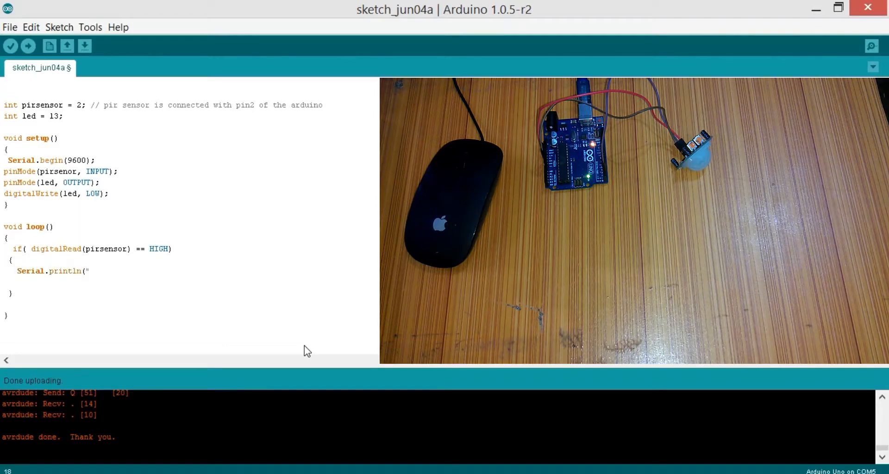
type("hu")
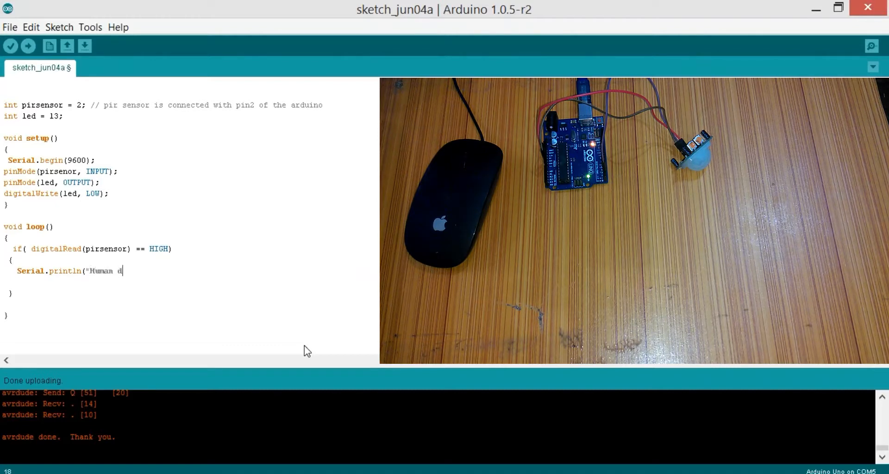
type("etected\");")
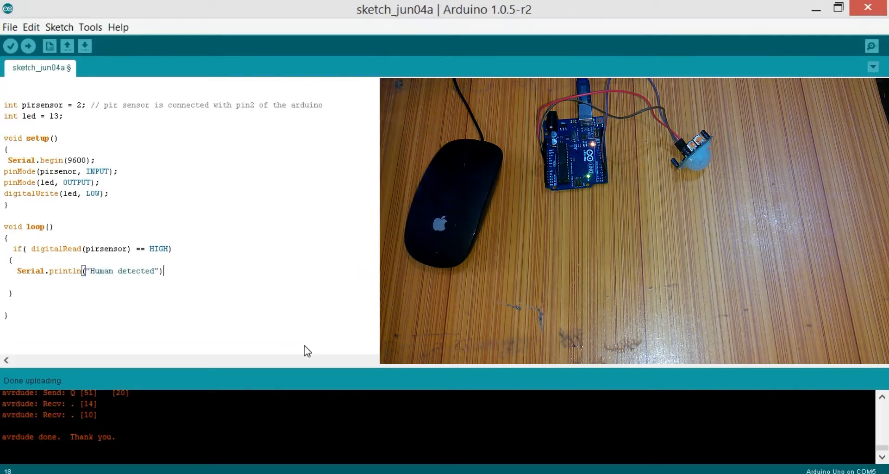
type(";")
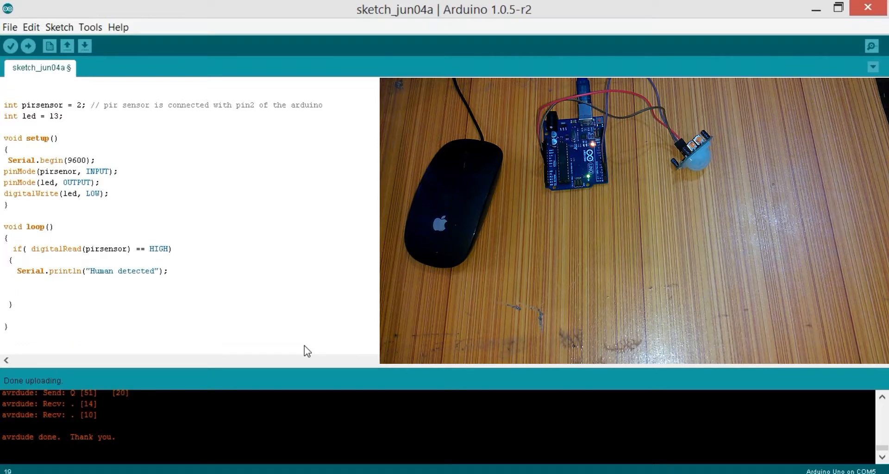
Add digitalWrite(led, HIGH); and delay(1000); inside the if block
type("digitalWrite(")
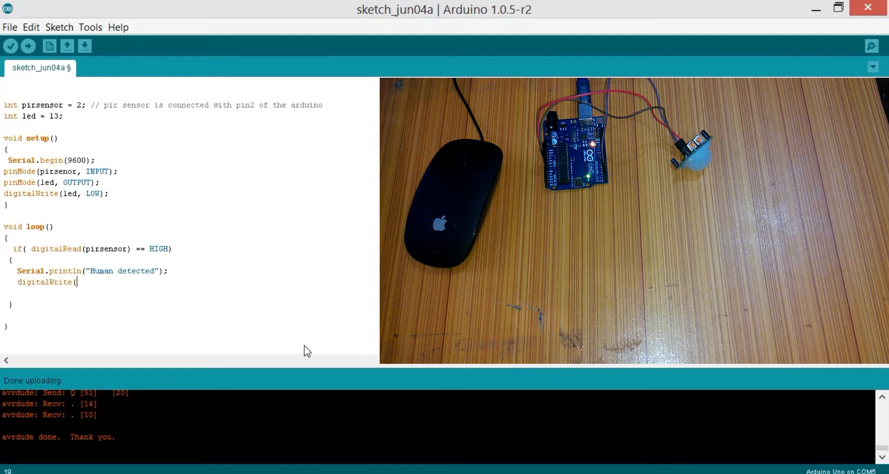
type("led, HIGH")
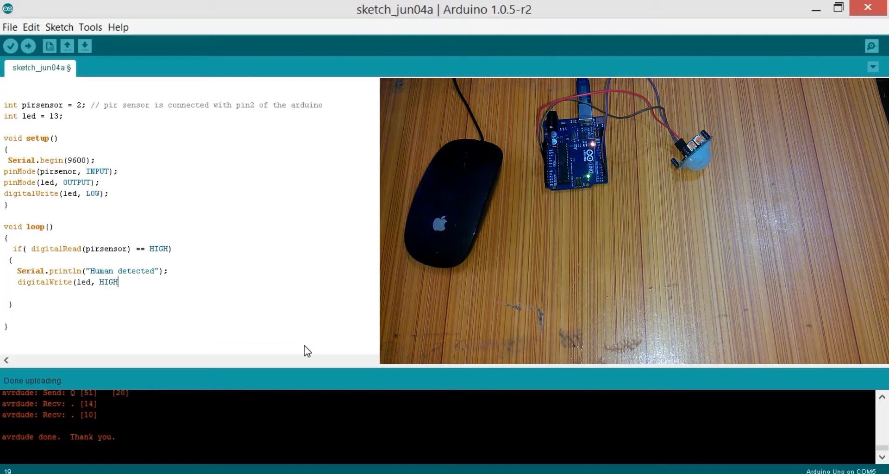
type(");")
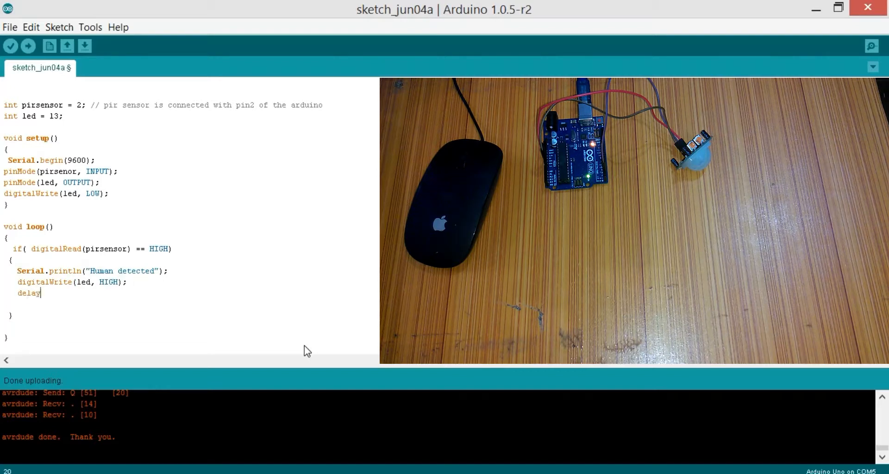
type("(1000);")
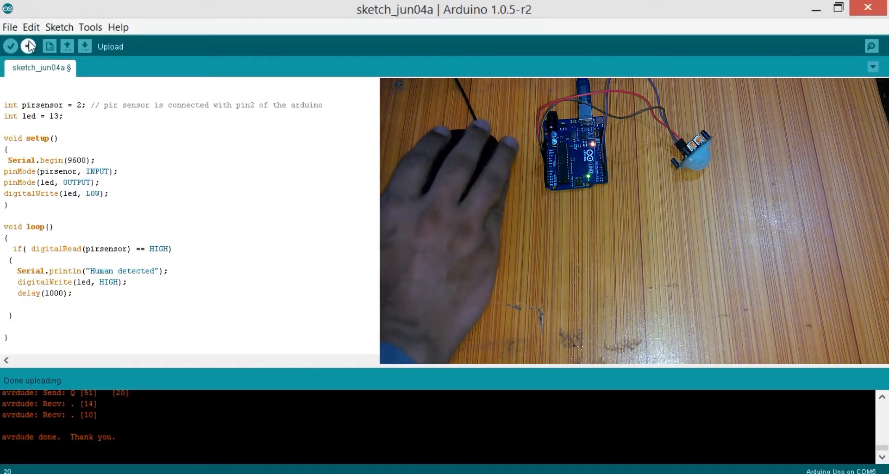
Attempt an upload, then correct the misspelled pirsensor argument in setup's pinMode so the sketch compiles
left_click(27, 47)
type("s")
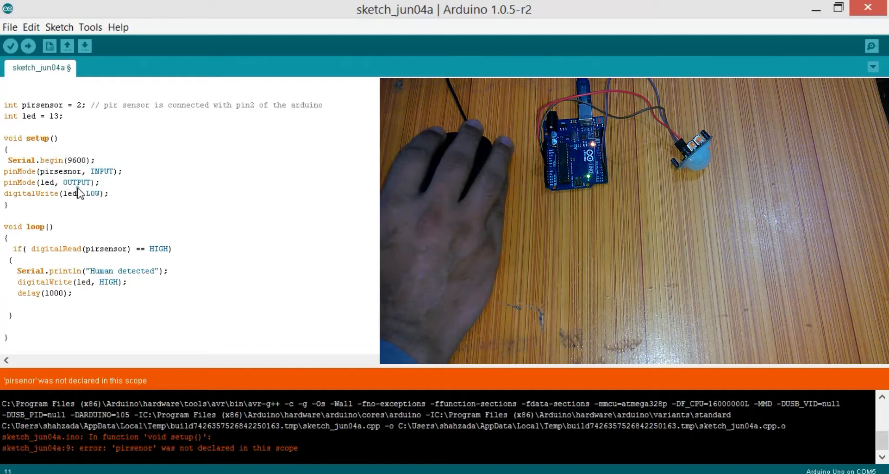
mouse_move(79, 232)
type("n")
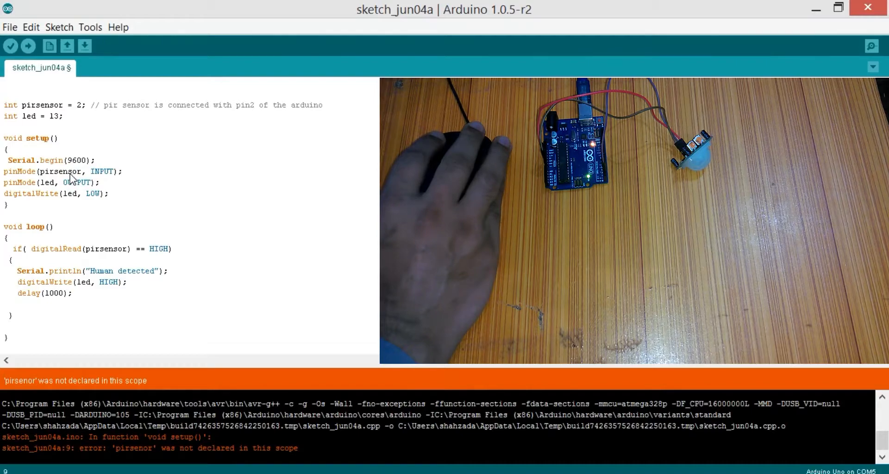
left_click(13, 47)
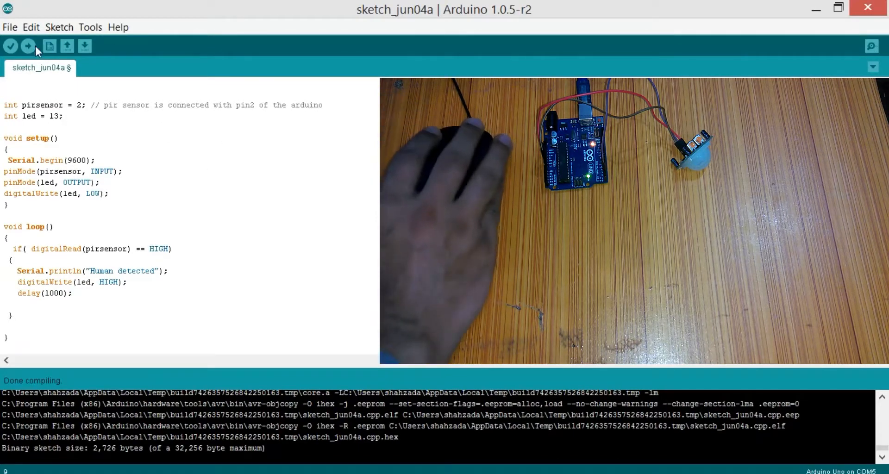
Upload the corrected sketch to the Uno and show the COM5 Serial Monitor at 9600 baud
left_click(26, 46)
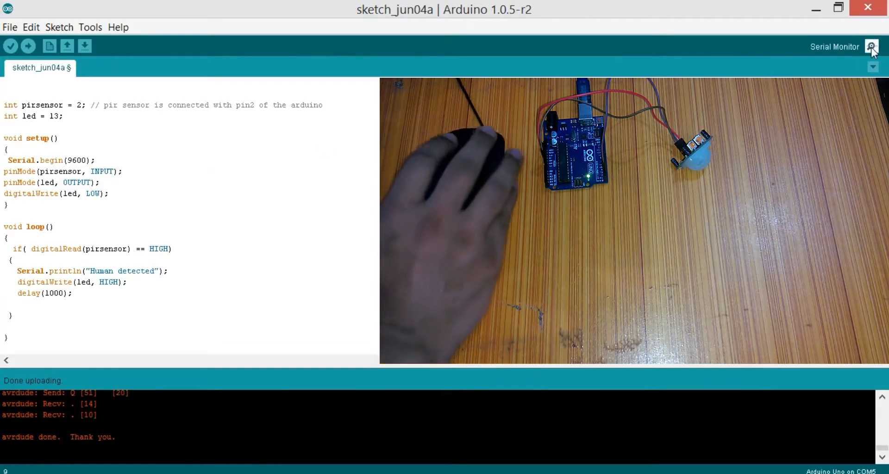
left_click(870, 46)
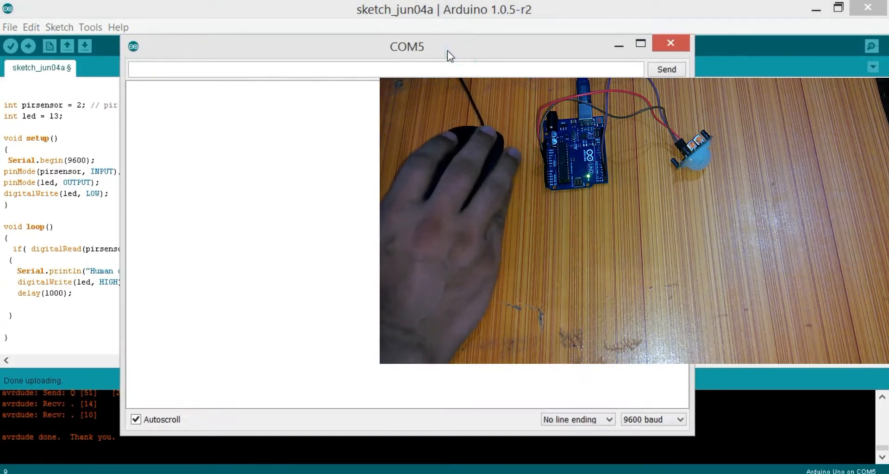